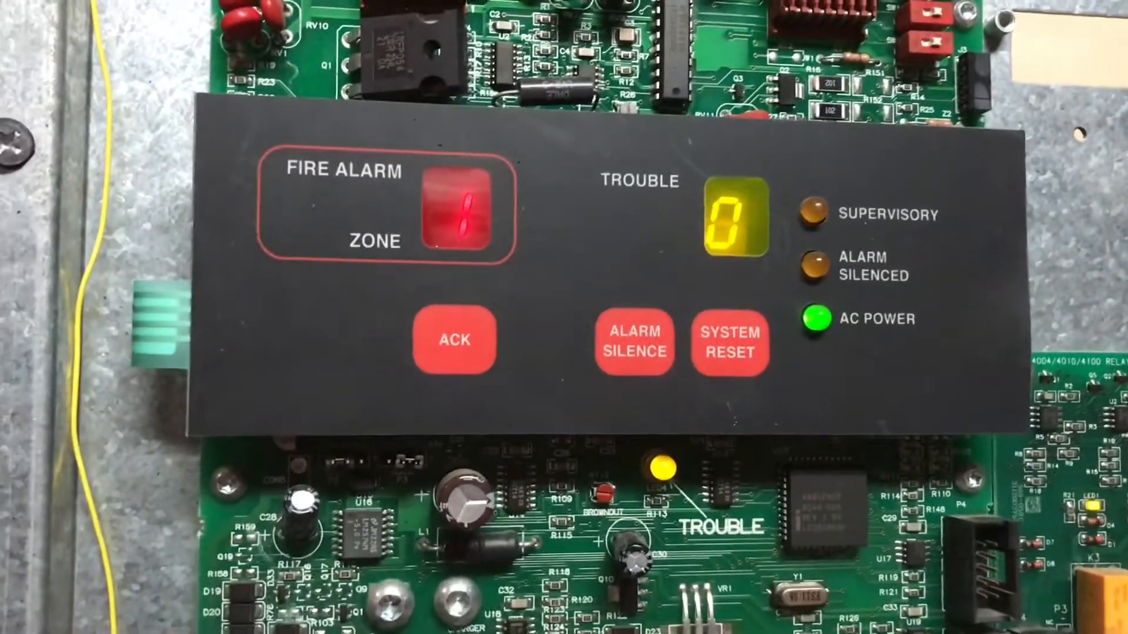
left_click(453, 340)
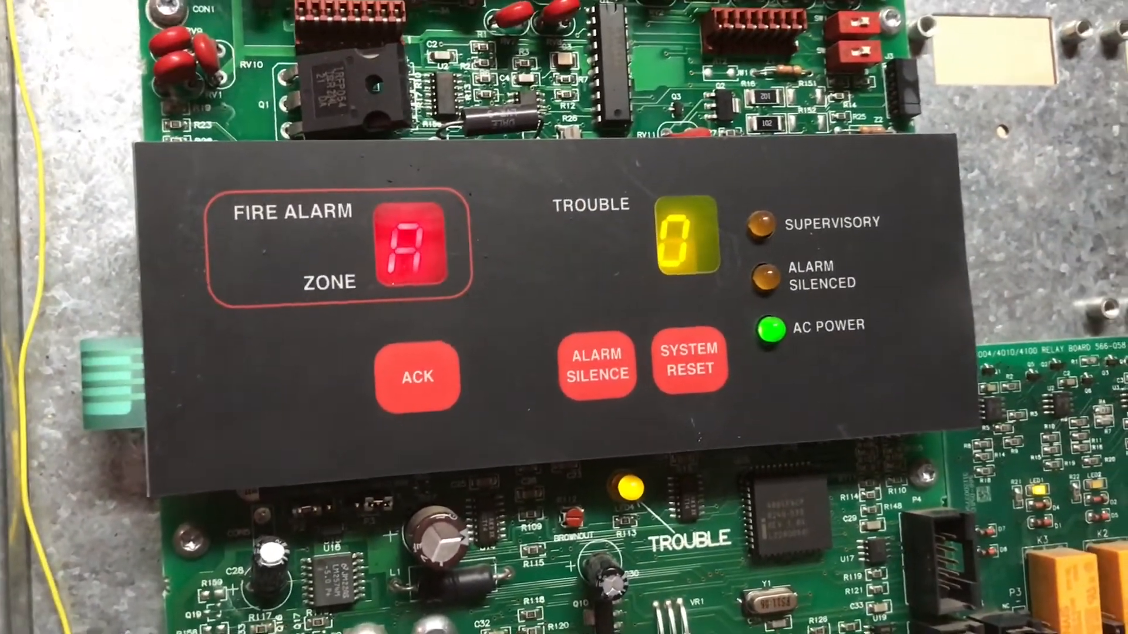
left_click(416, 375)
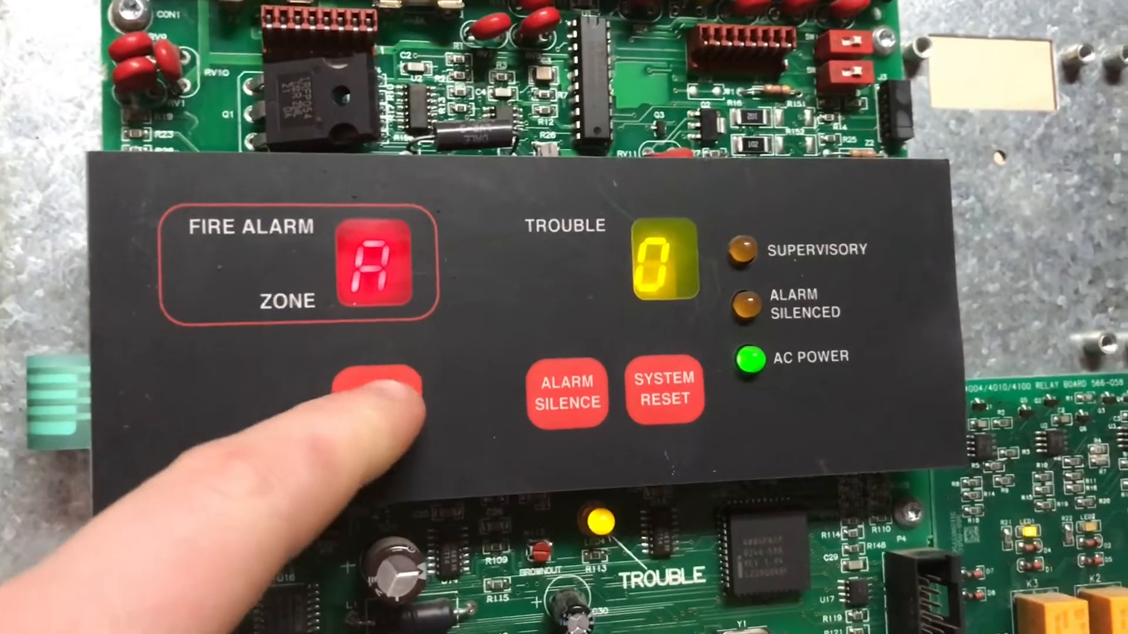
left_click(366, 392)
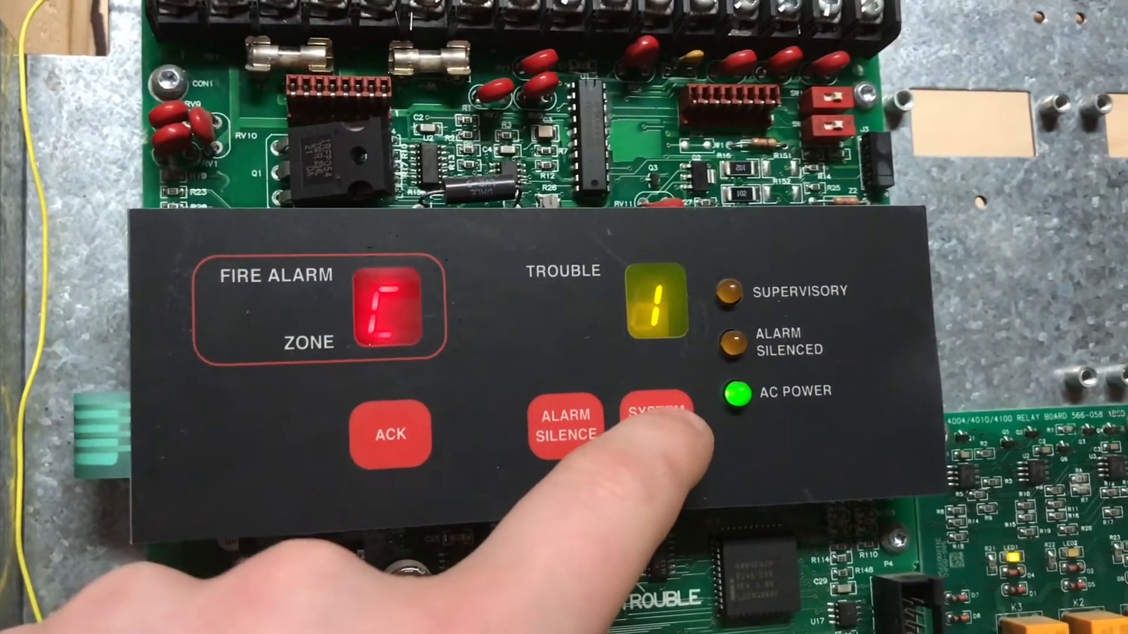
left_click(657, 417)
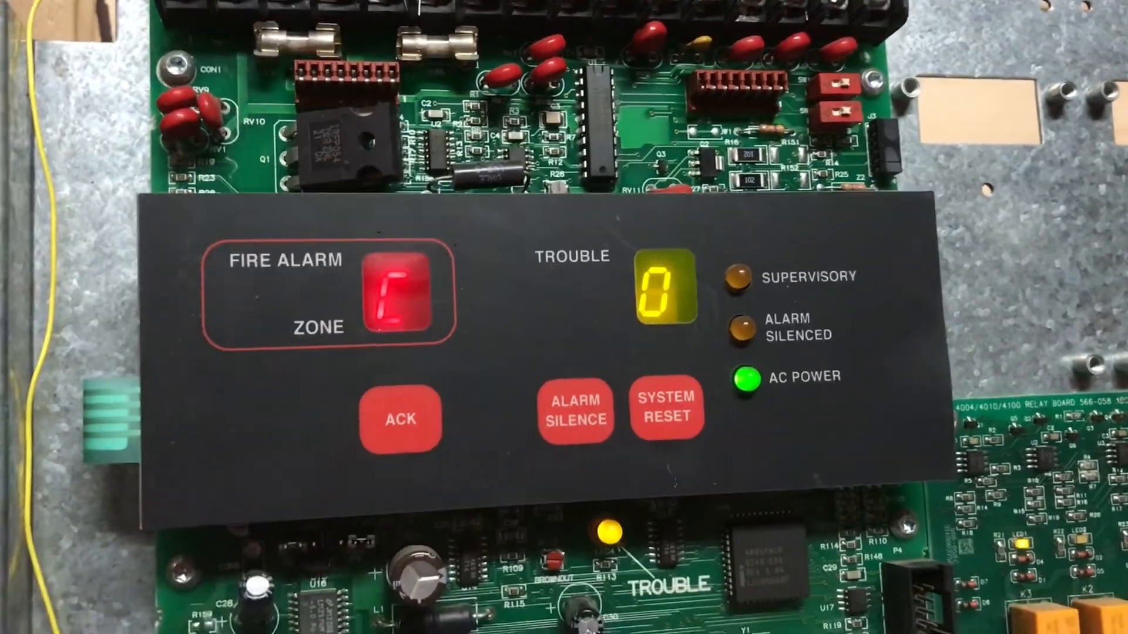